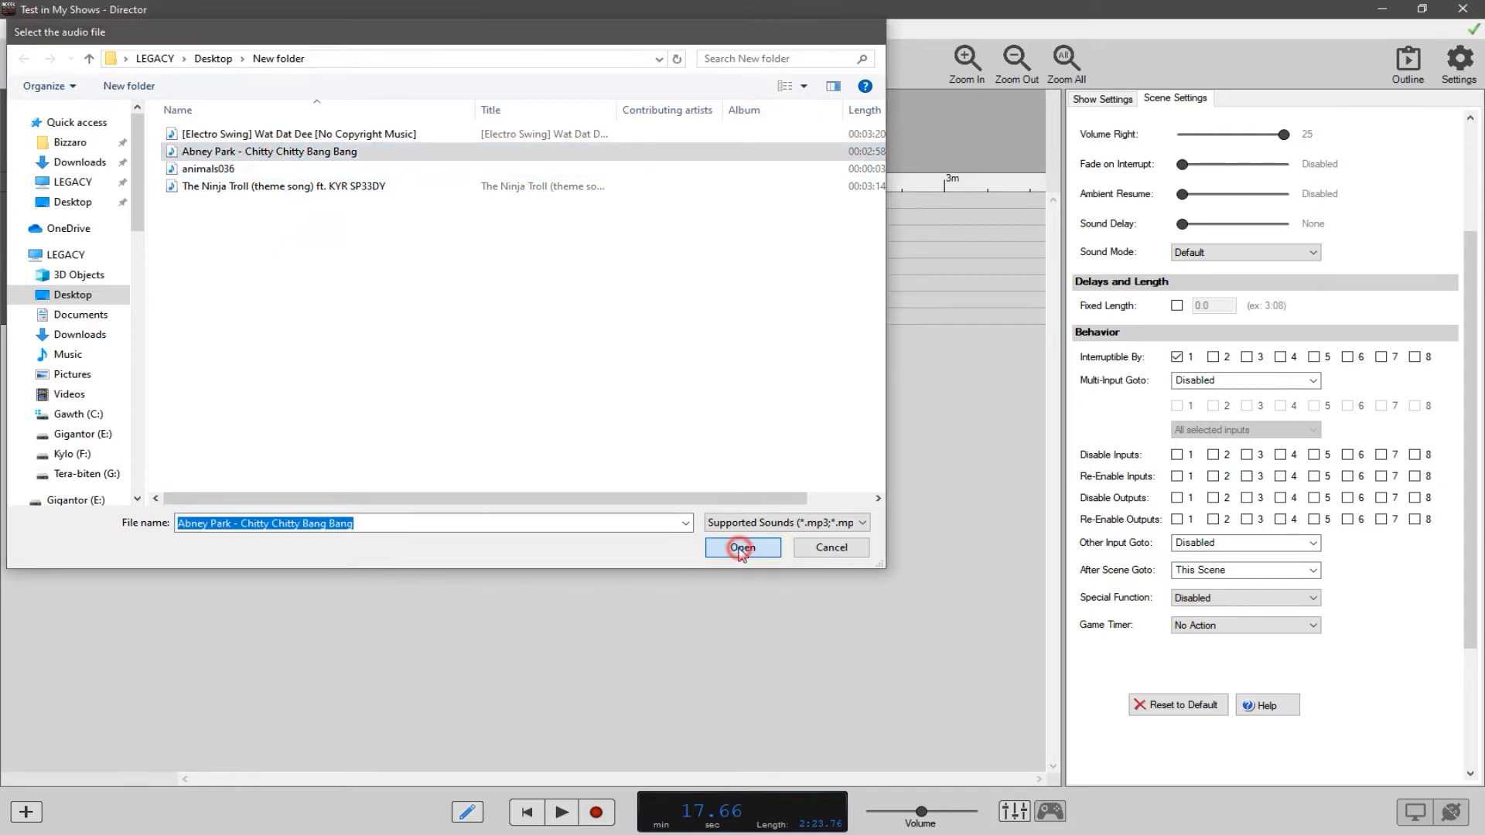
- Load 'Abney Park - Chitty Chitty Bang Bang' from Desktop > New folder as the scene audio
left_click(743, 548)
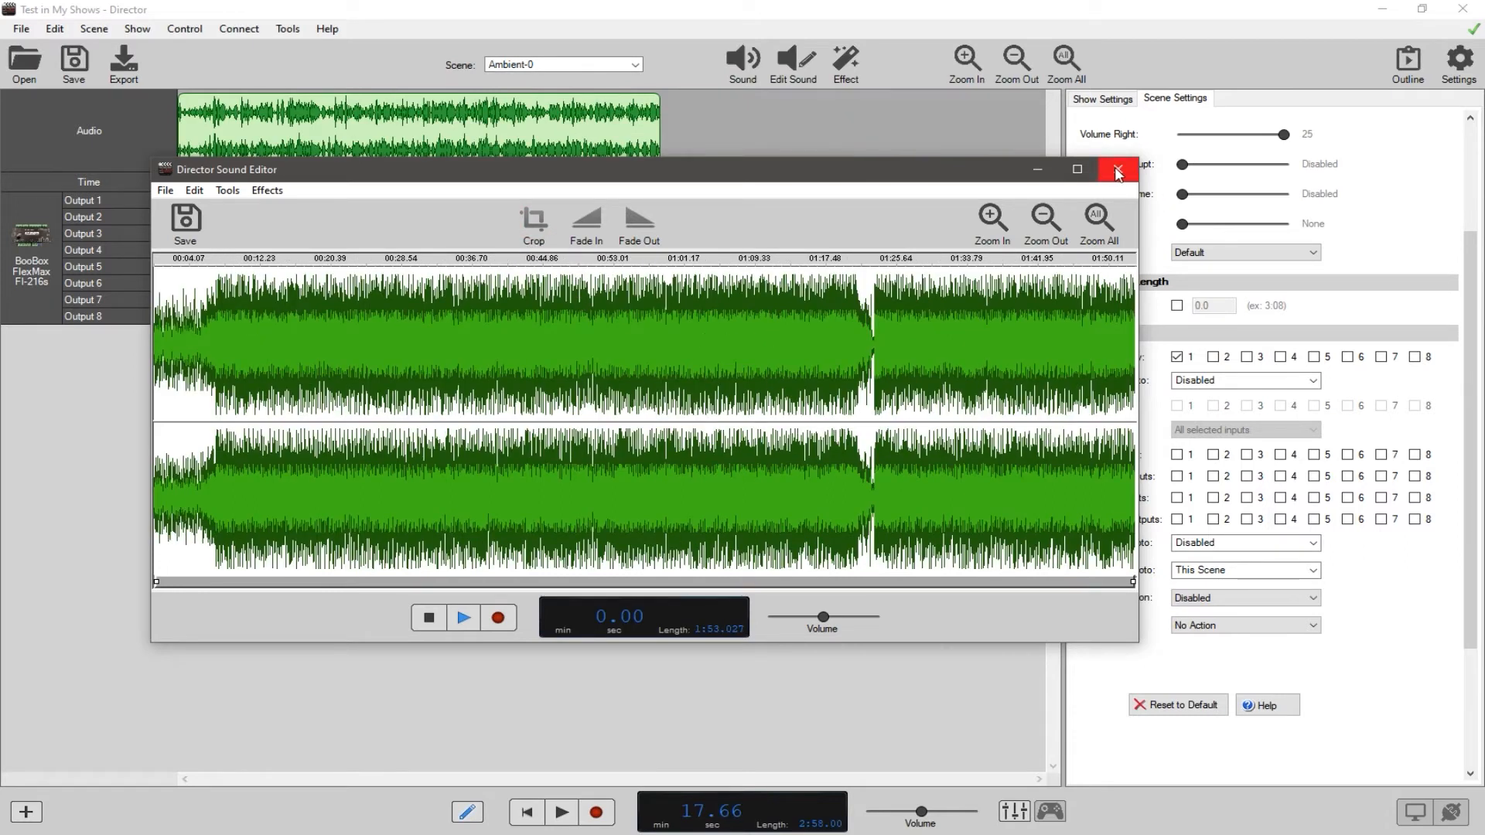
- Close the Sound Editor window to return to the scene
left_click(1117, 170)
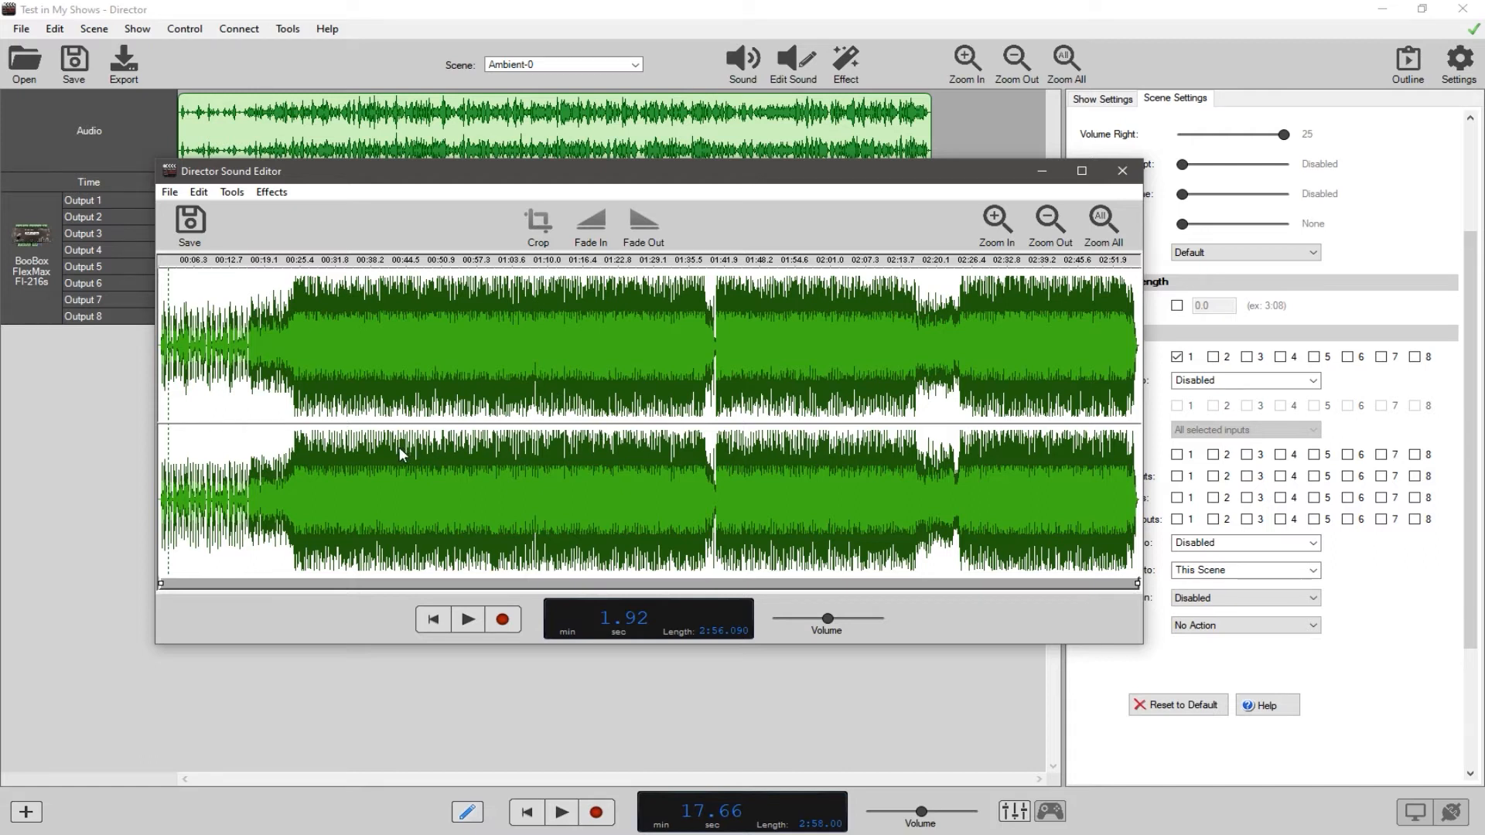
- Mark a start position in the waveform for the fade section
left_click(467, 619)
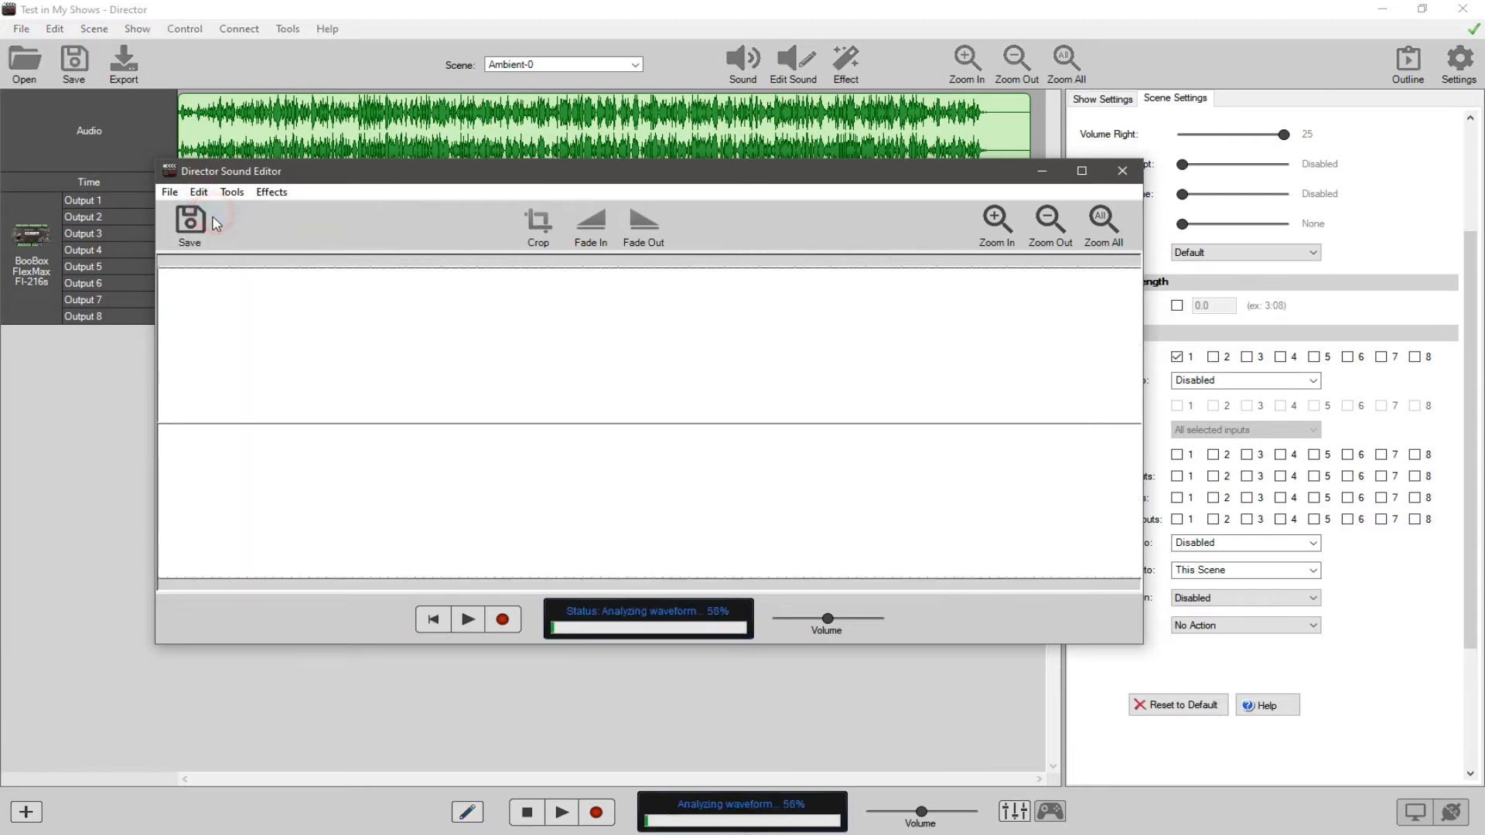
left_click(232, 192)
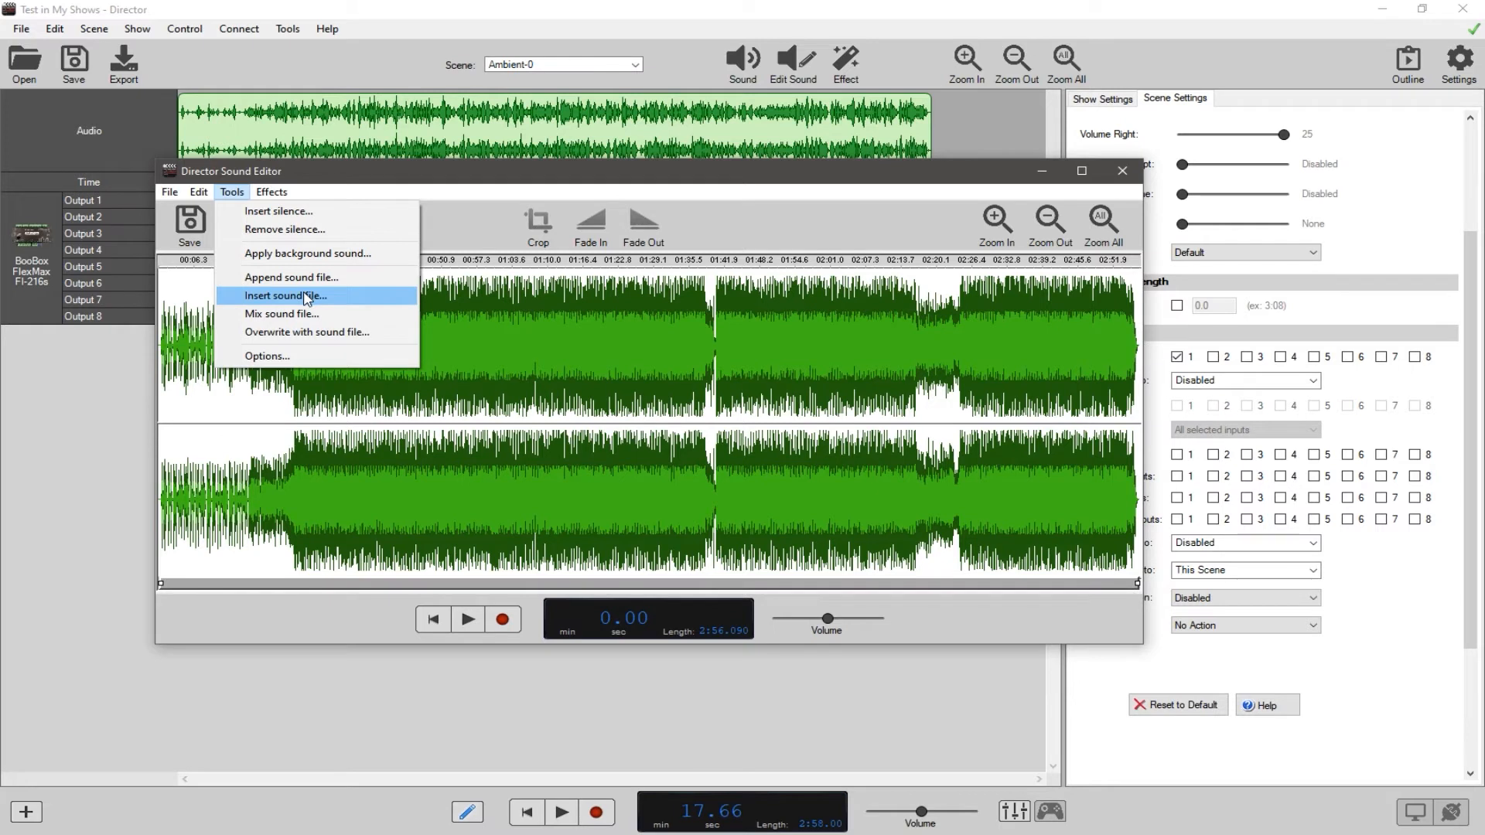
mouse_move(931, 399)
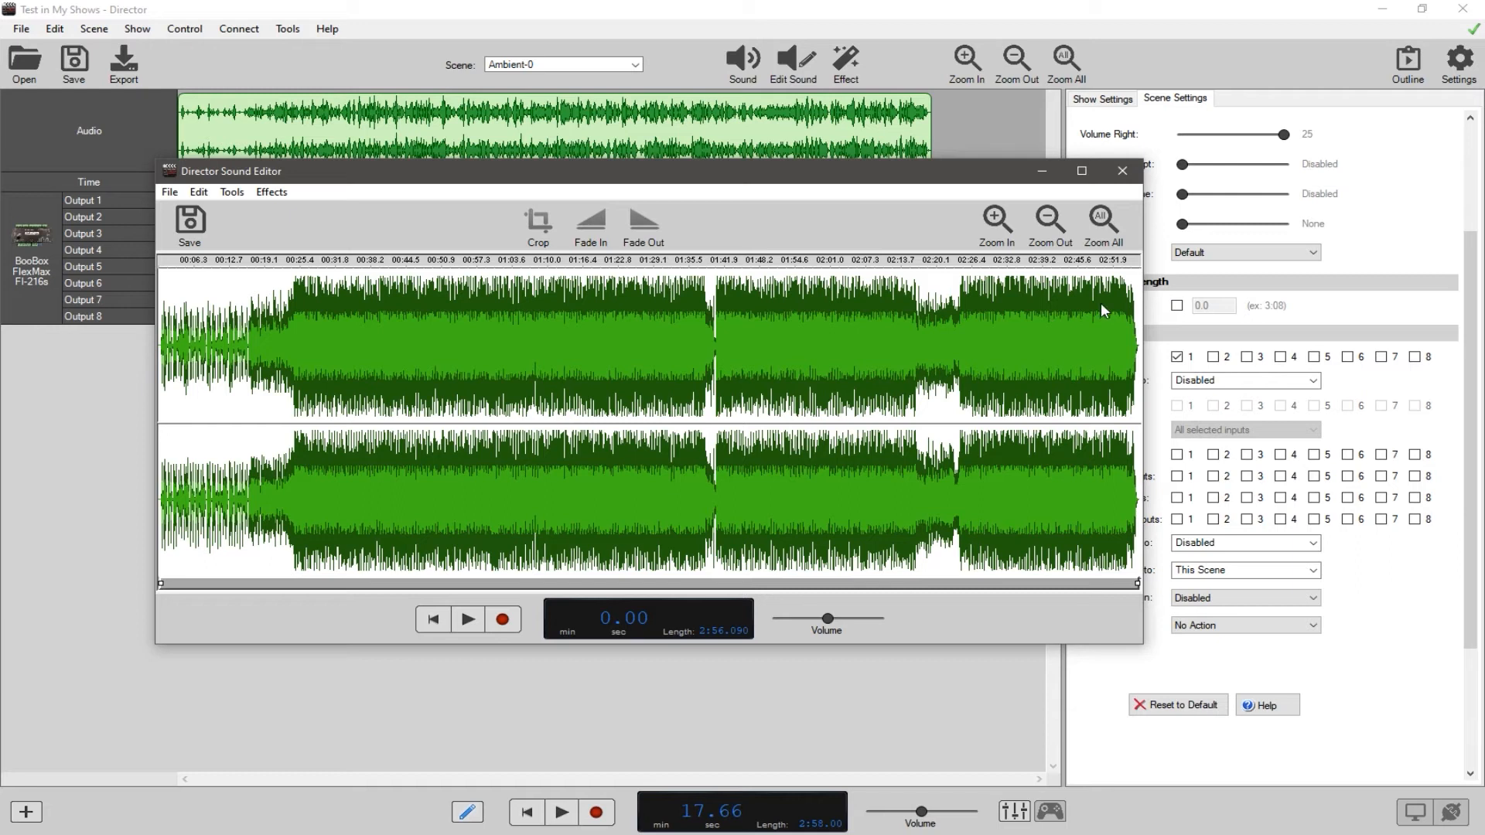
mouse_move(279, 241)
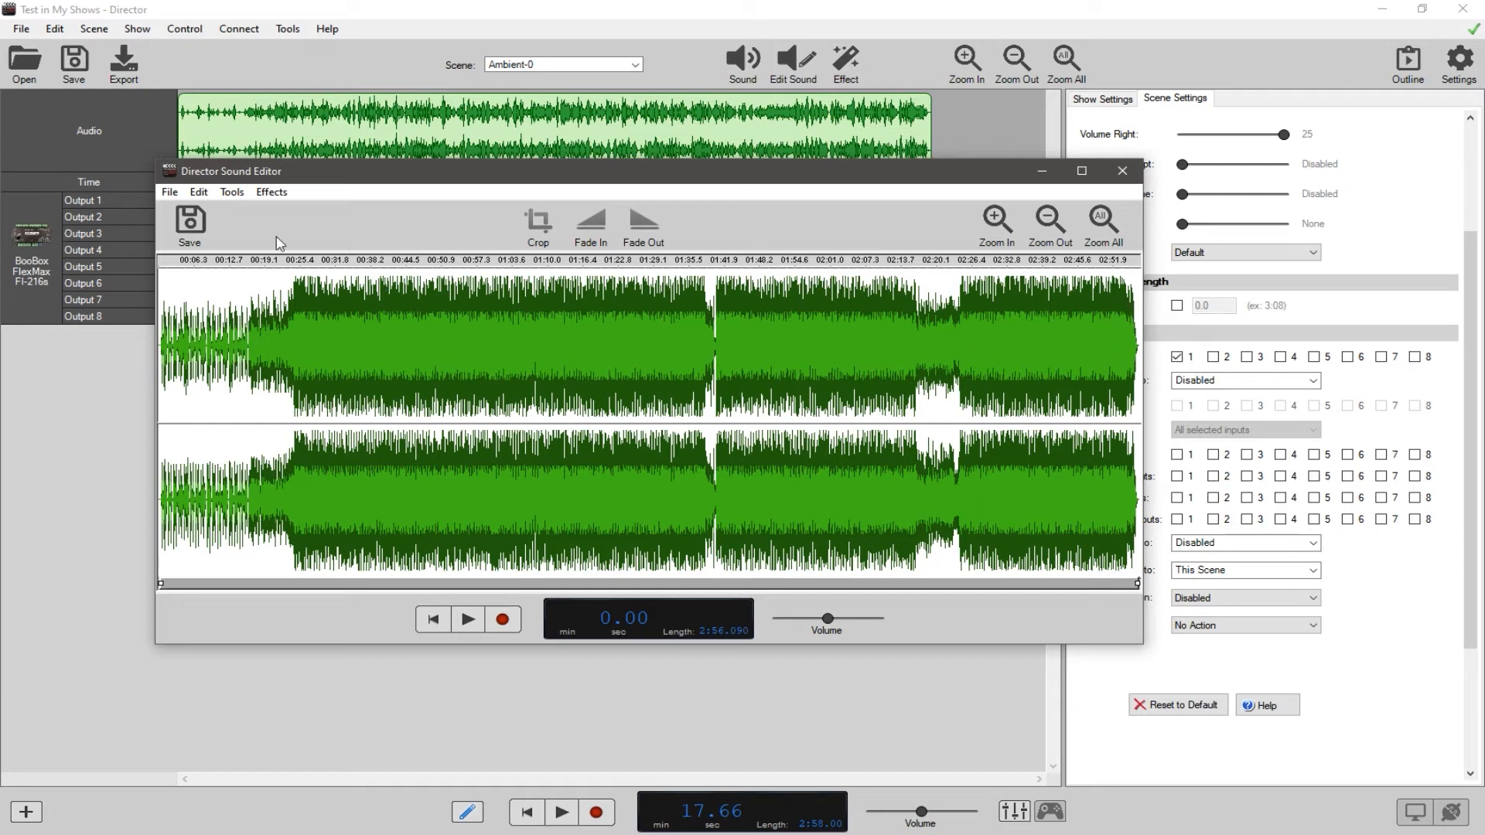
left_click(232, 192)
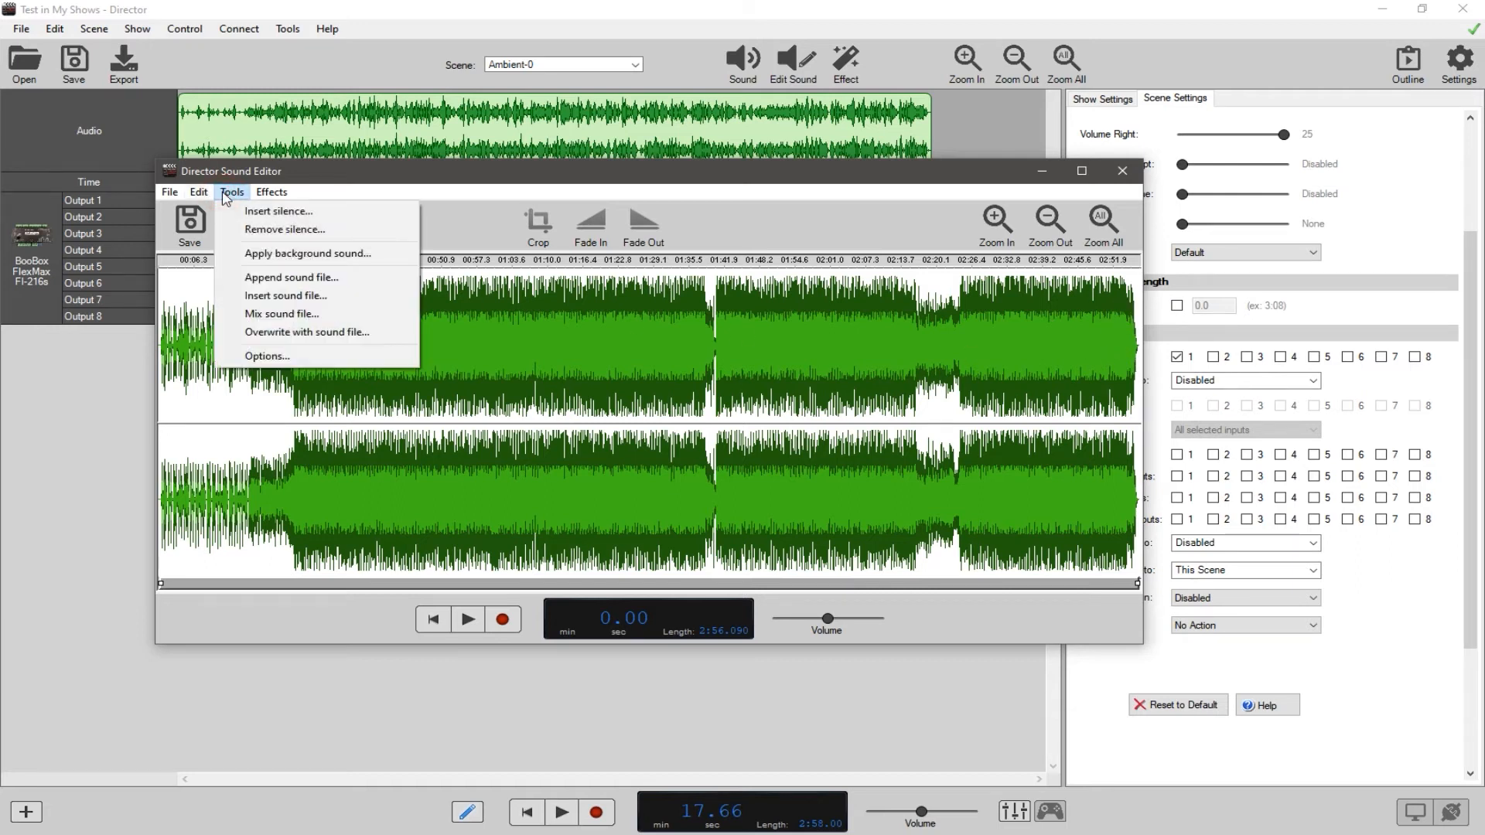
left_click(266, 355)
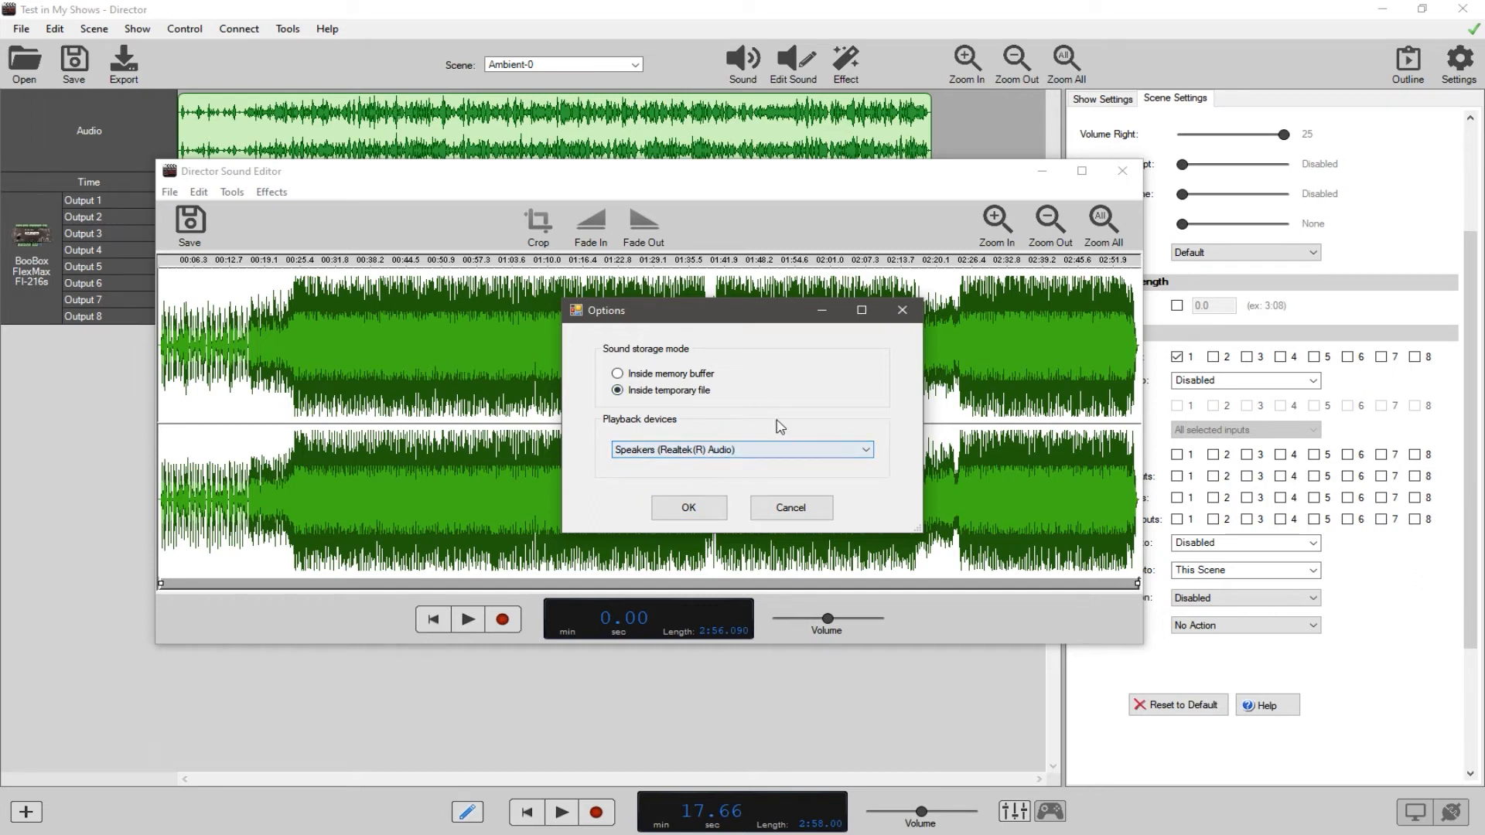
left_click(688, 507)
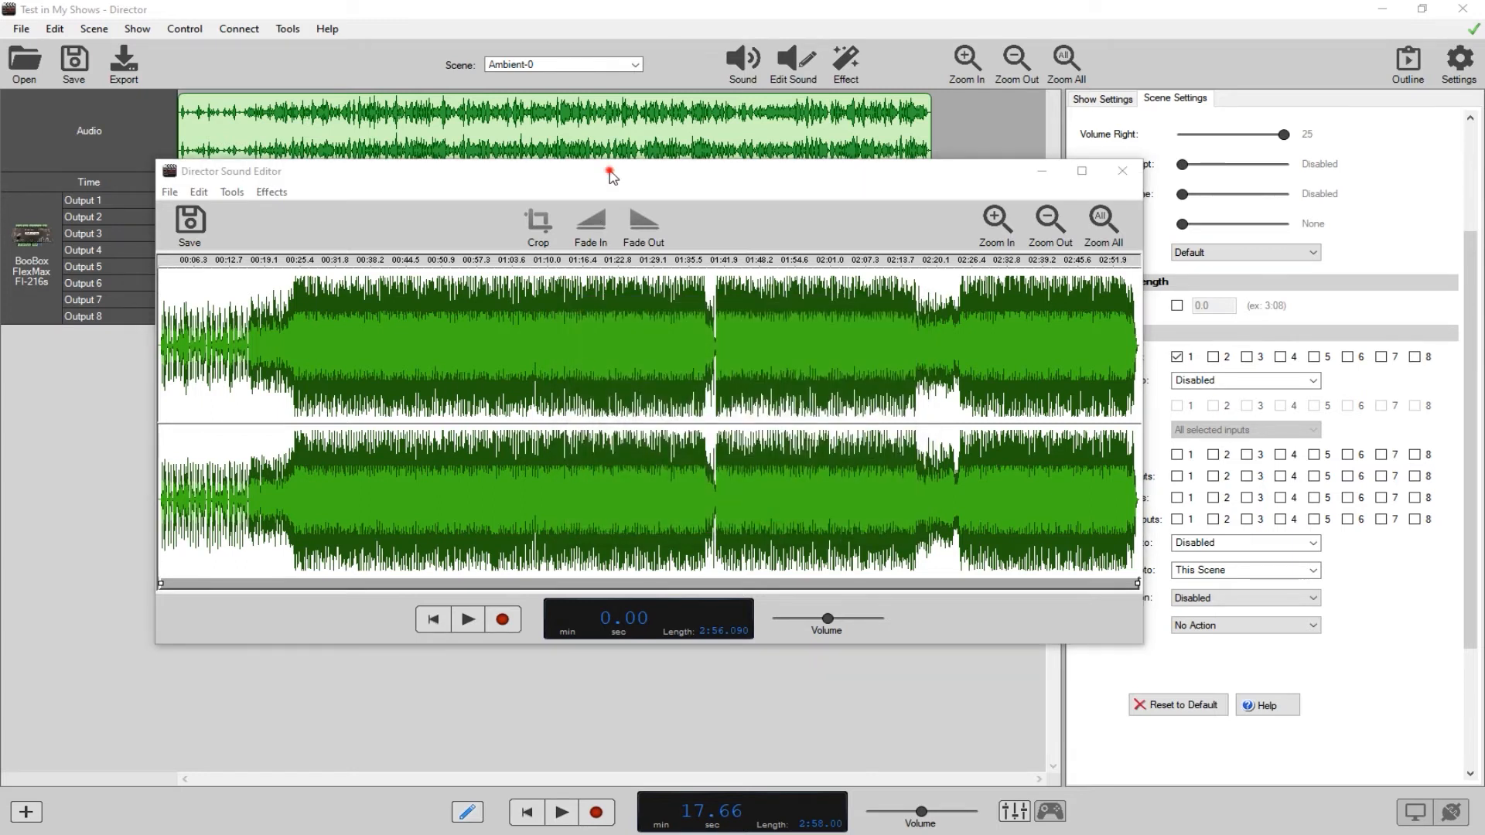
mouse_move(422, 378)
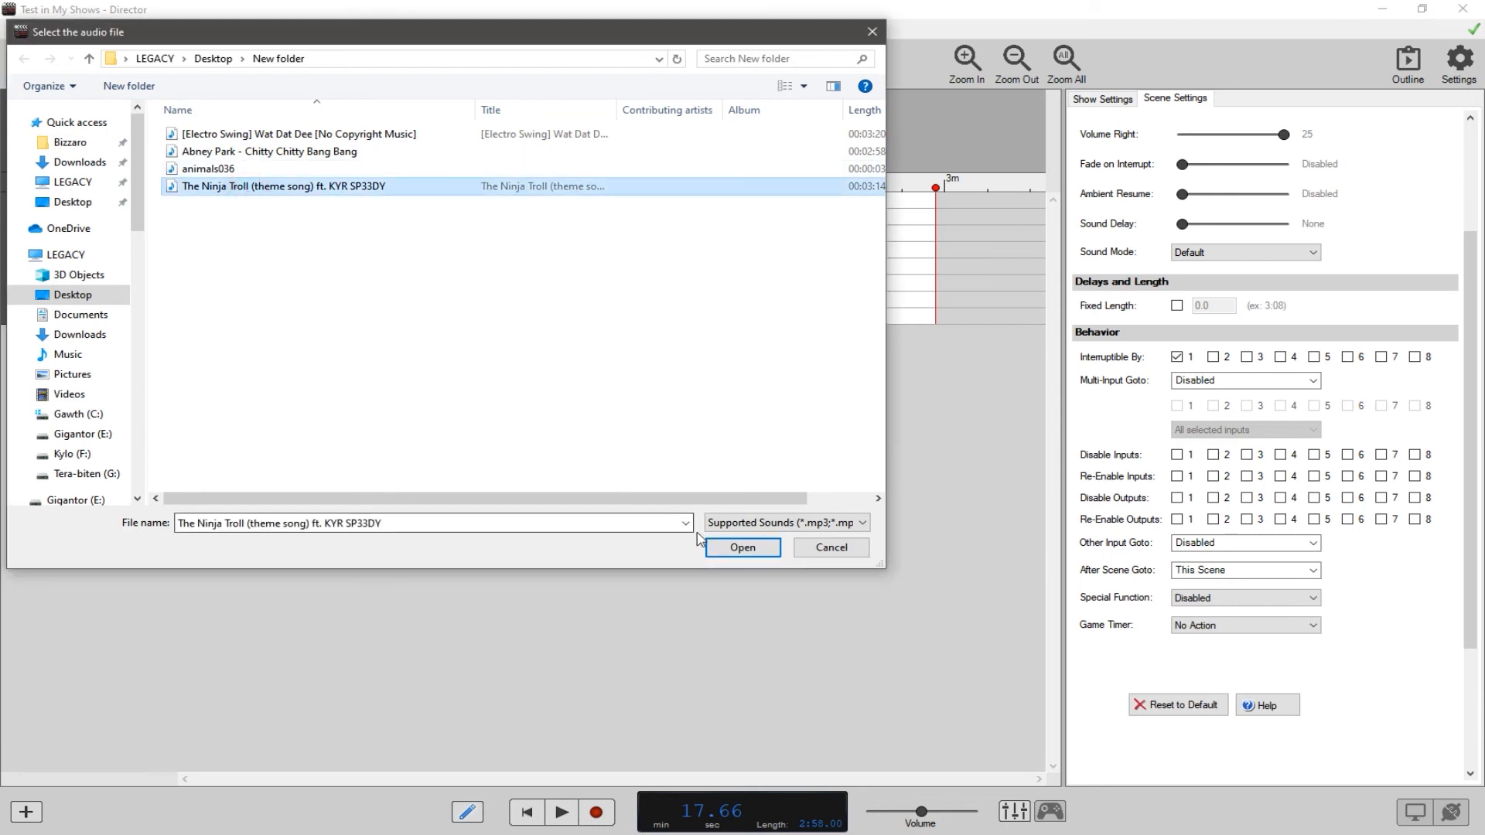
- Load 'The Ninja Troll (theme song) ft. KYR SP33DY' as the new scene audio
left_click(743, 548)
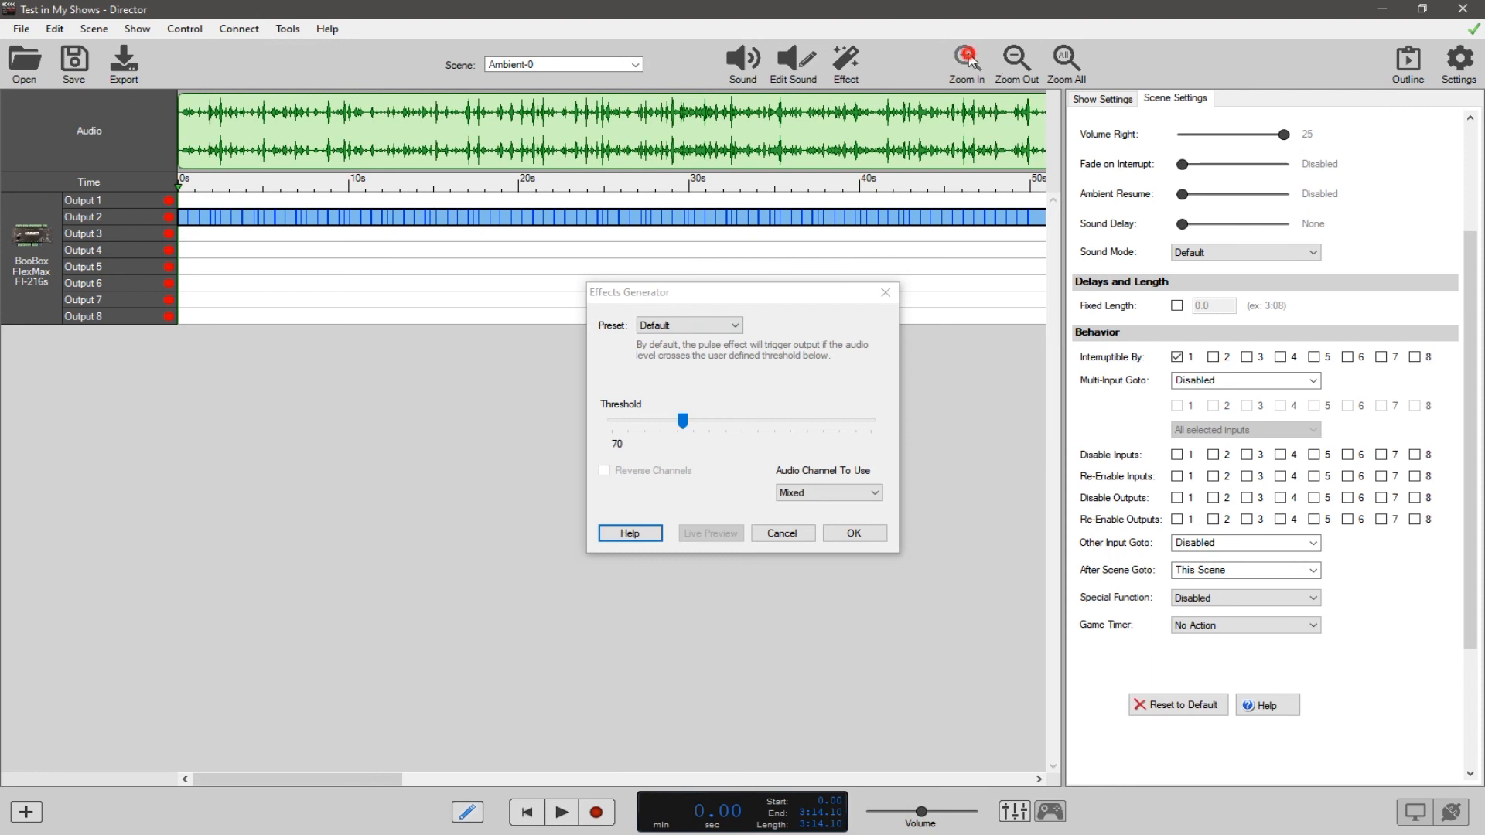